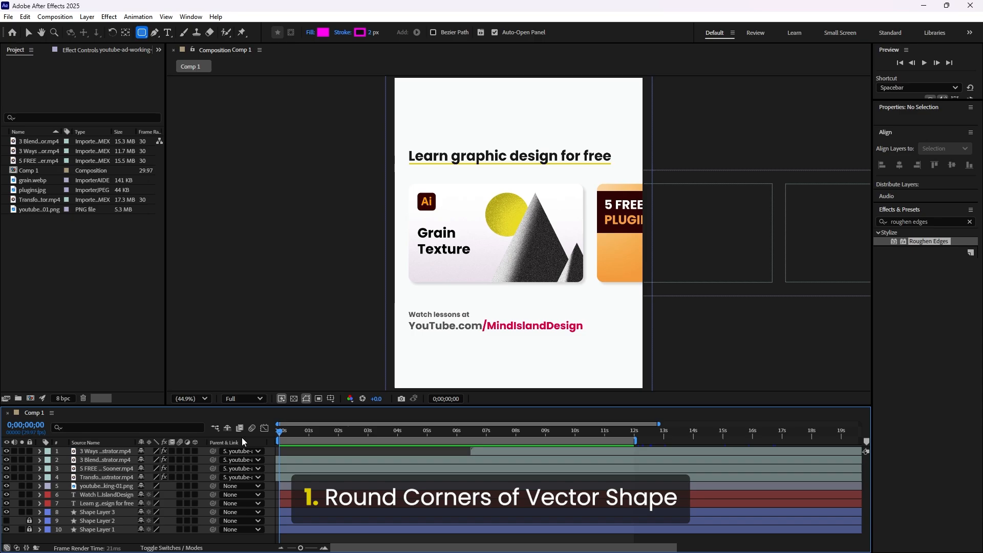
- Select the Rounded Rectangle Tool from the toolbar's shape tools group
click(142, 31)
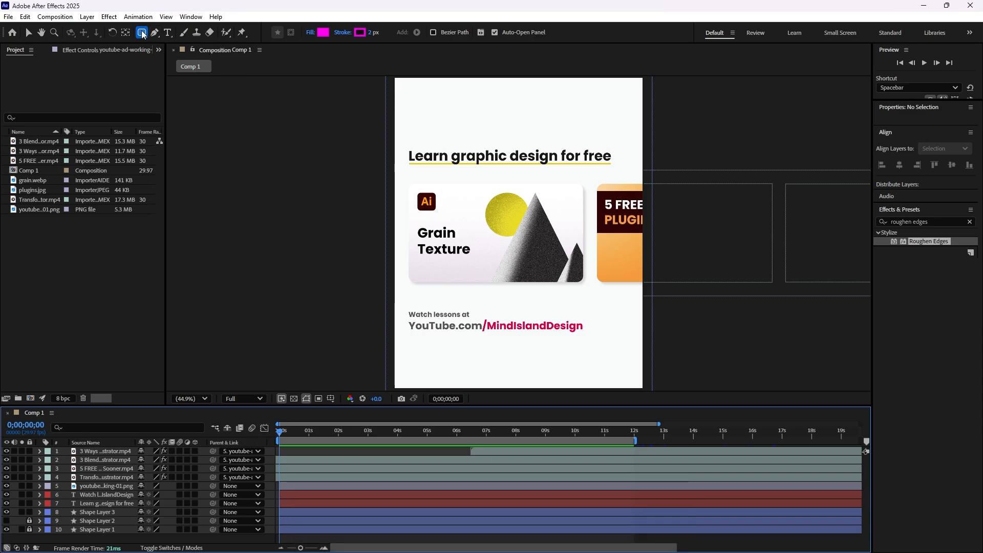
click(142, 32)
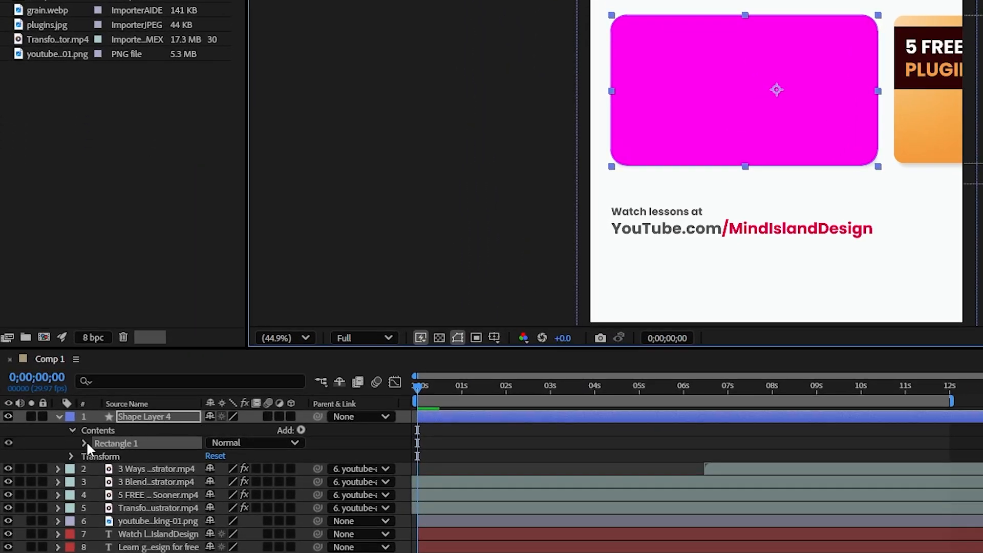
- Expand Shape Layer 4's Rectangle 1 contents to show the Rectangle Path 1 settings
click(98, 444)
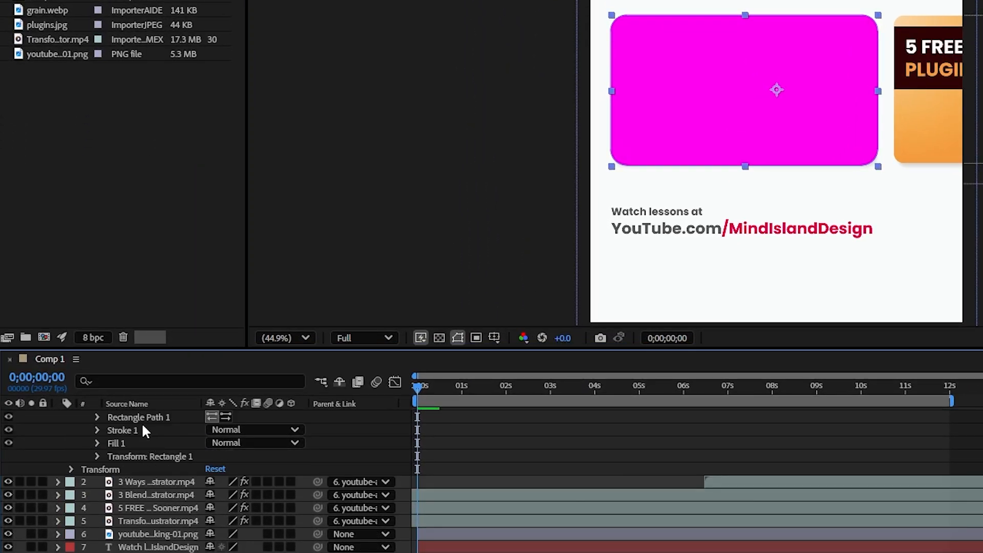
click(98, 417)
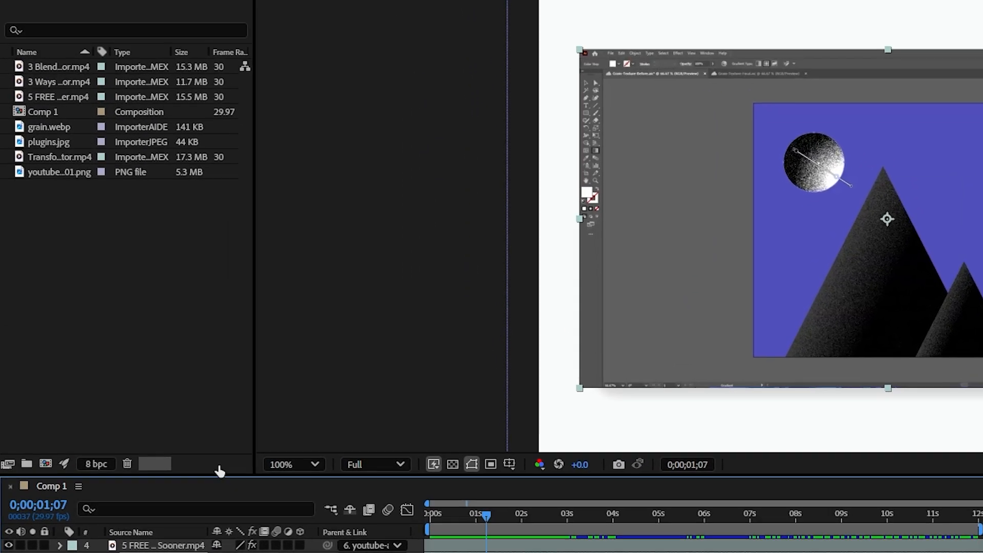
- Use the Rounded Rectangle Tool to mask the mountain artwork clip
click(226, 33)
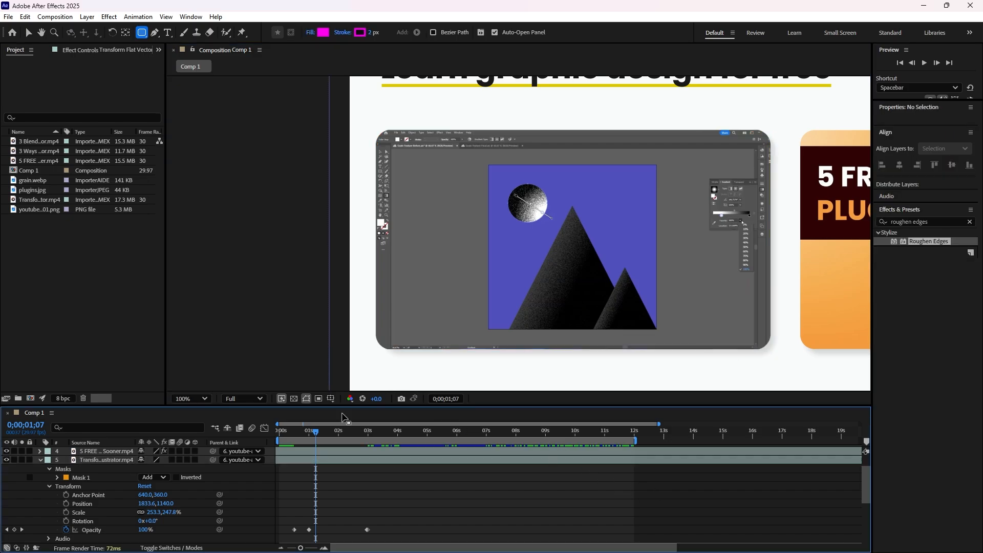
mouse_move(377, 436)
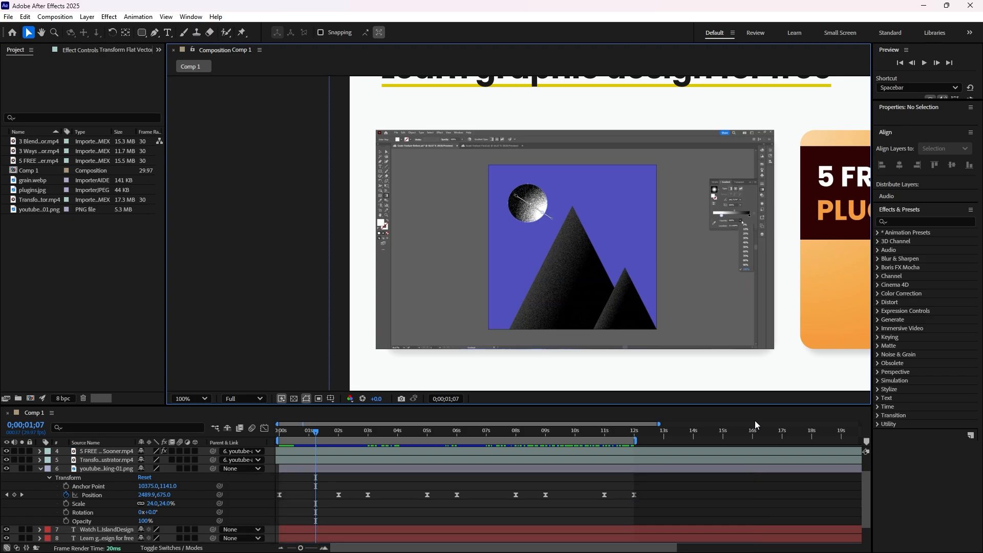
mouse_move(787, 258)
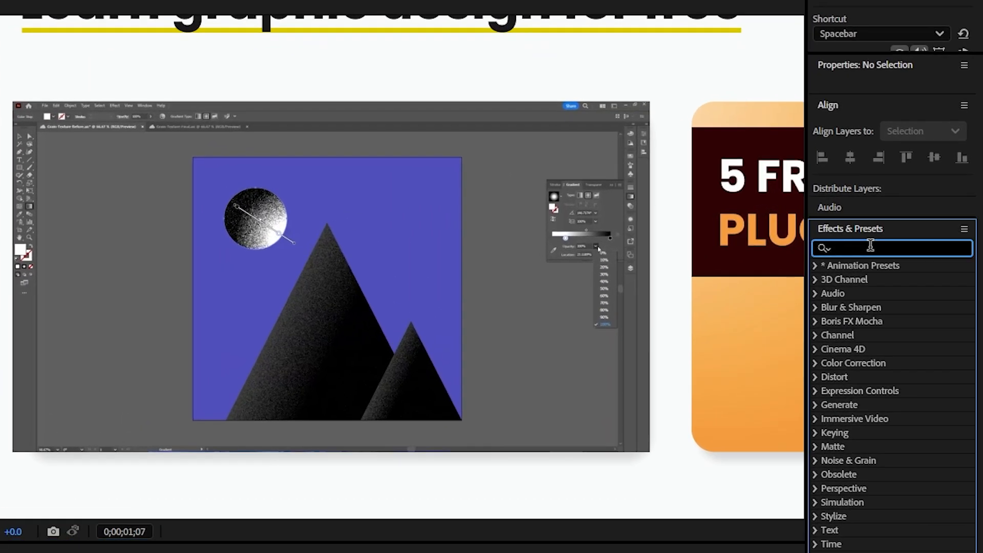
- Search Effects & Presets for 'rough'
text(rough)
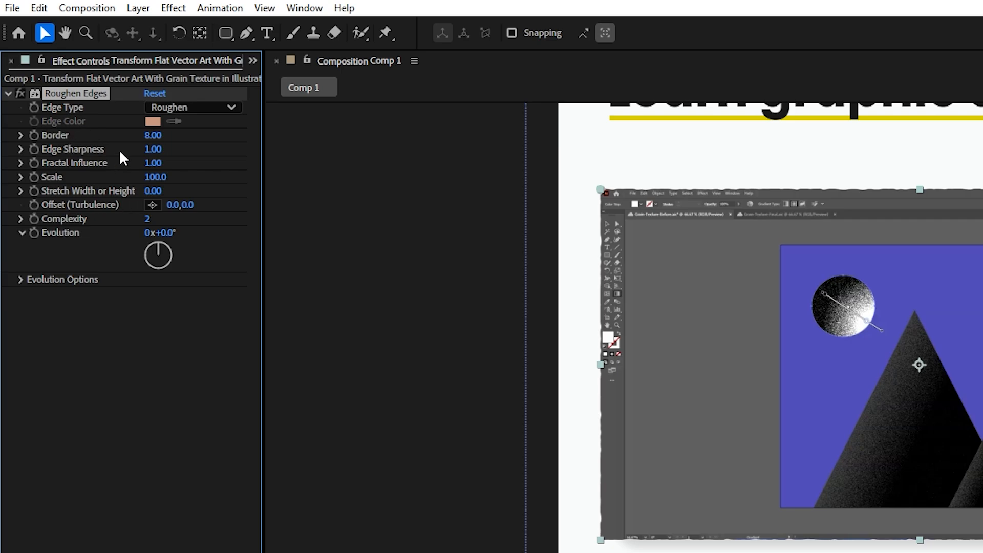
- Set the Roughen Edges edge type to Cut
click(192, 107)
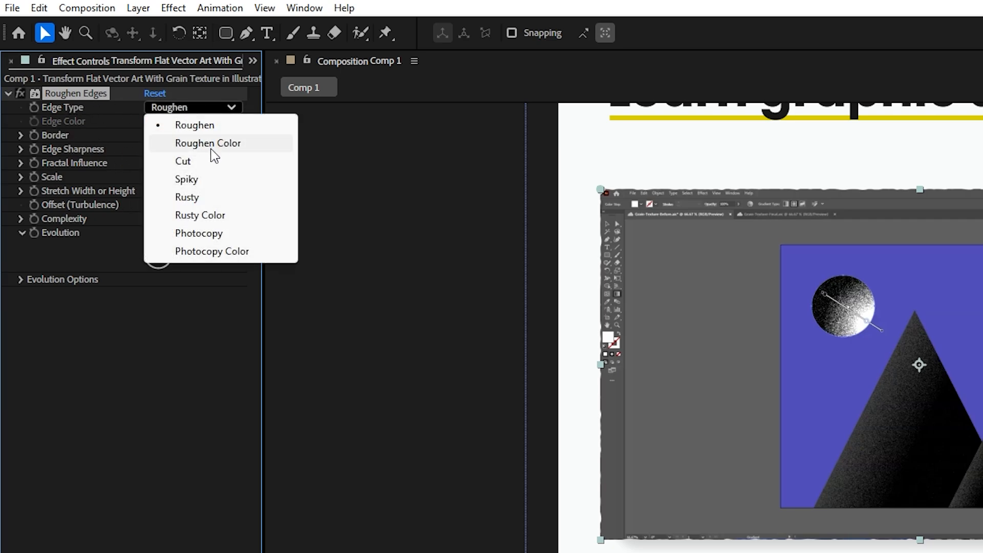
click(182, 161)
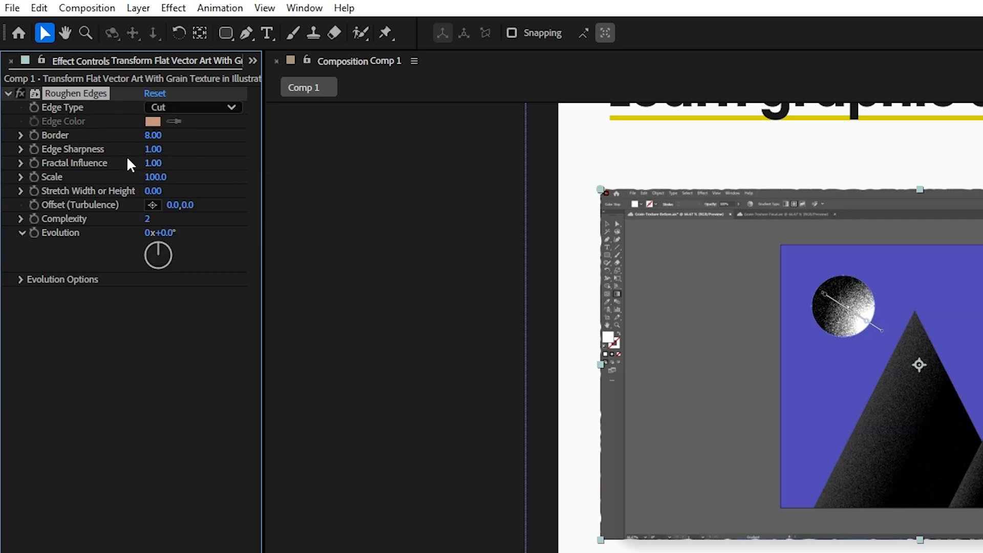